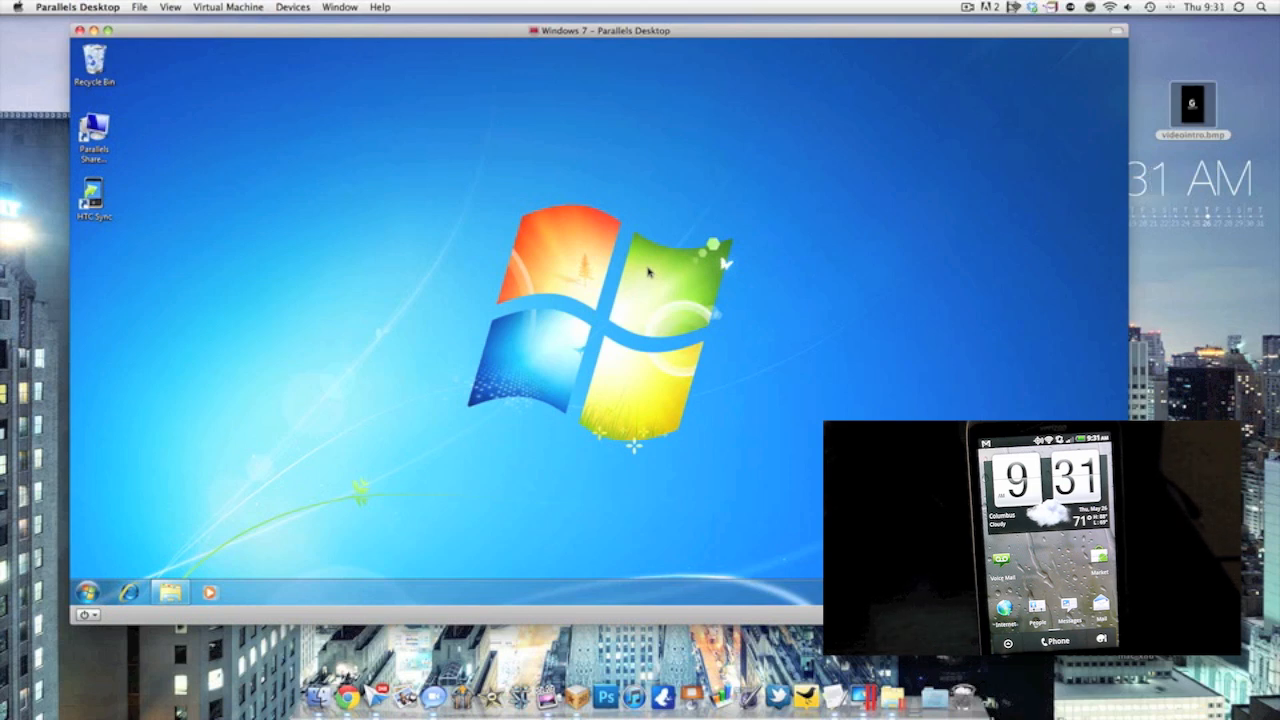
pyautogui.moveTo(638, 272)
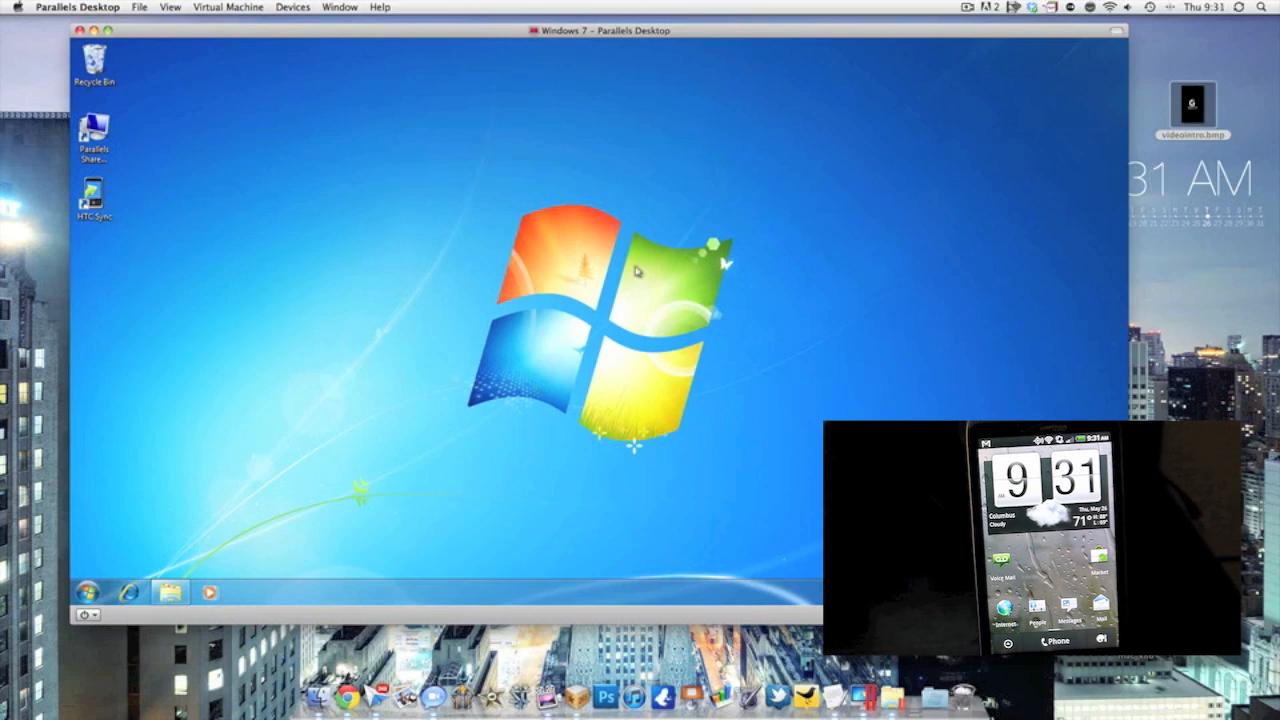
pyautogui.moveTo(448, 124)
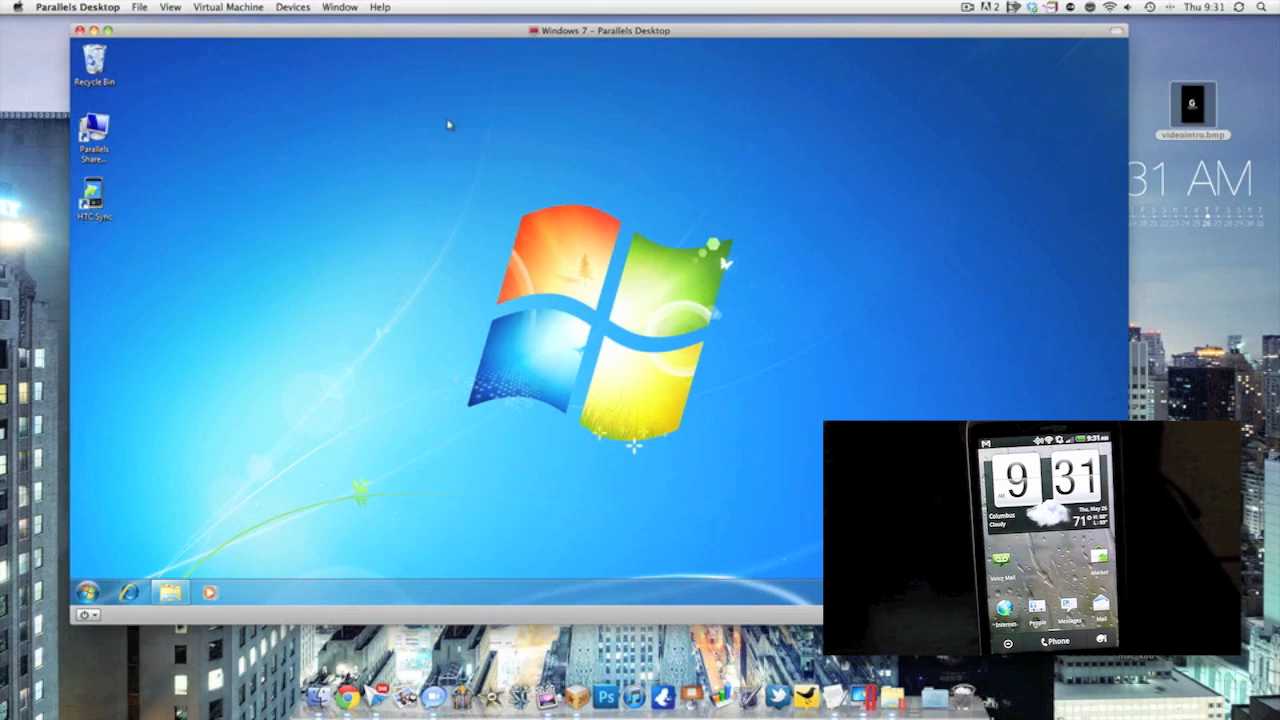
pyautogui.moveTo(208, 232)
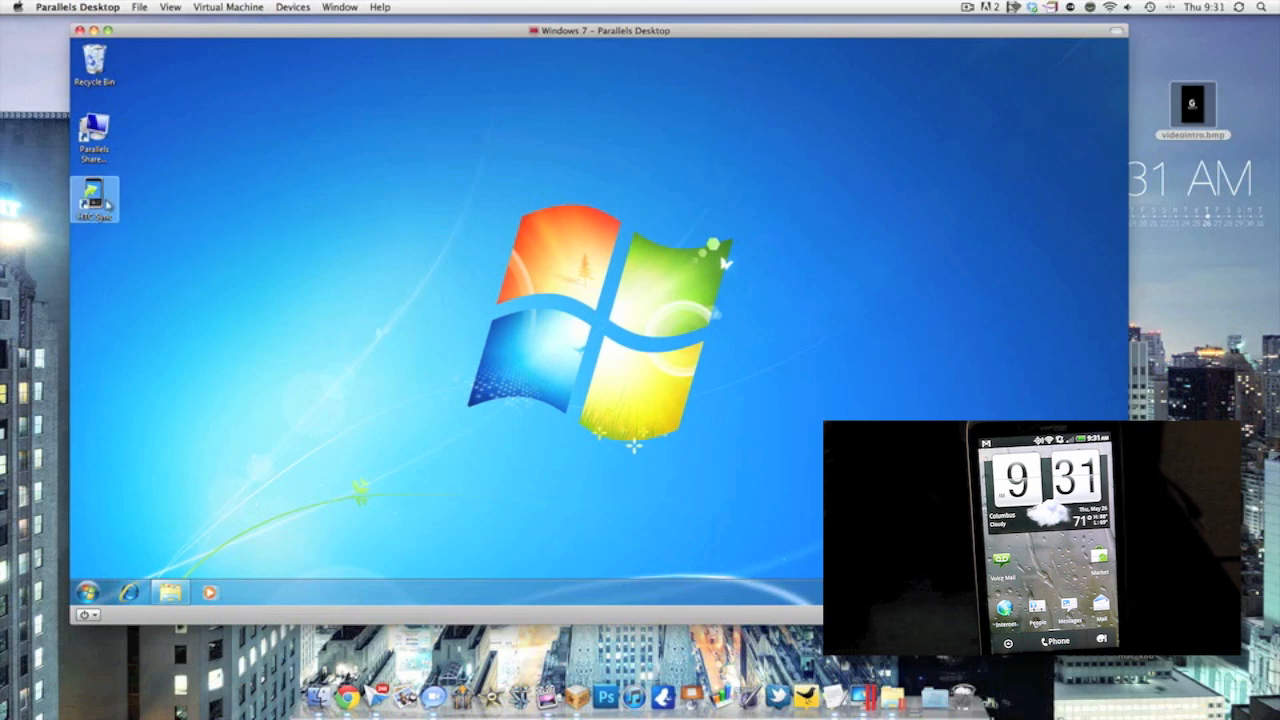
pyautogui.moveTo(94, 200)
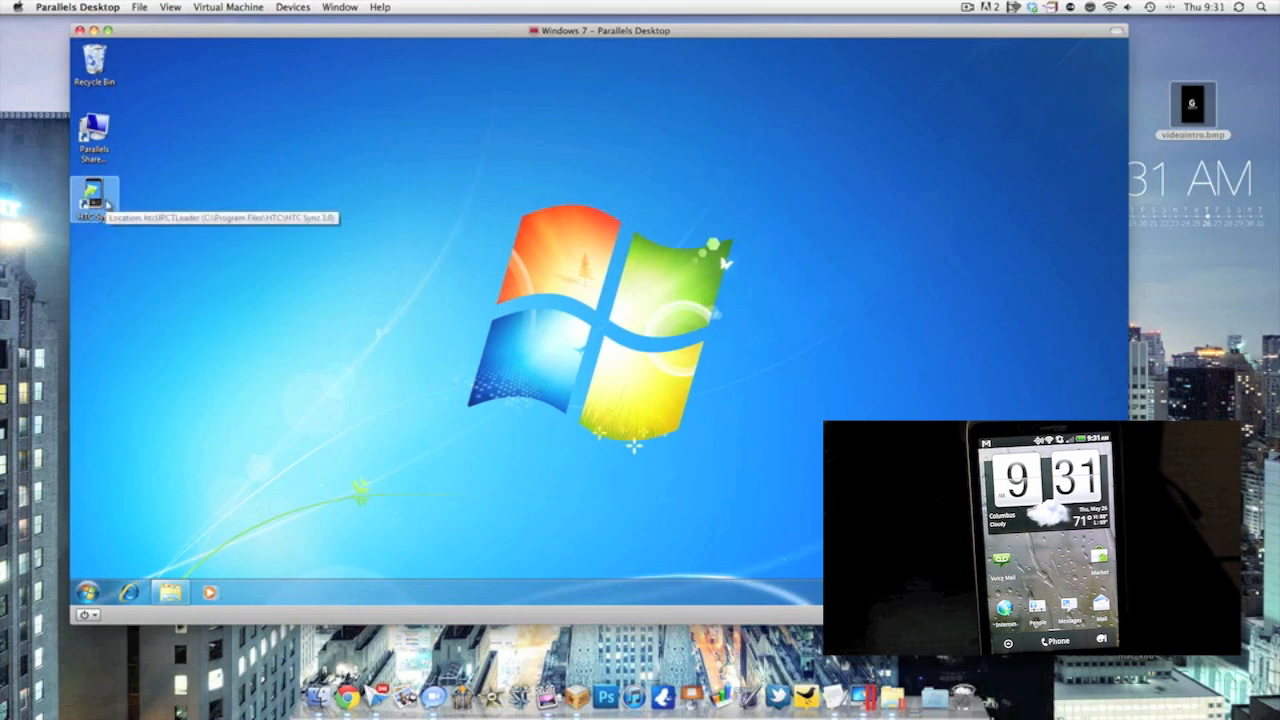
pyautogui.moveTo(828, 292)
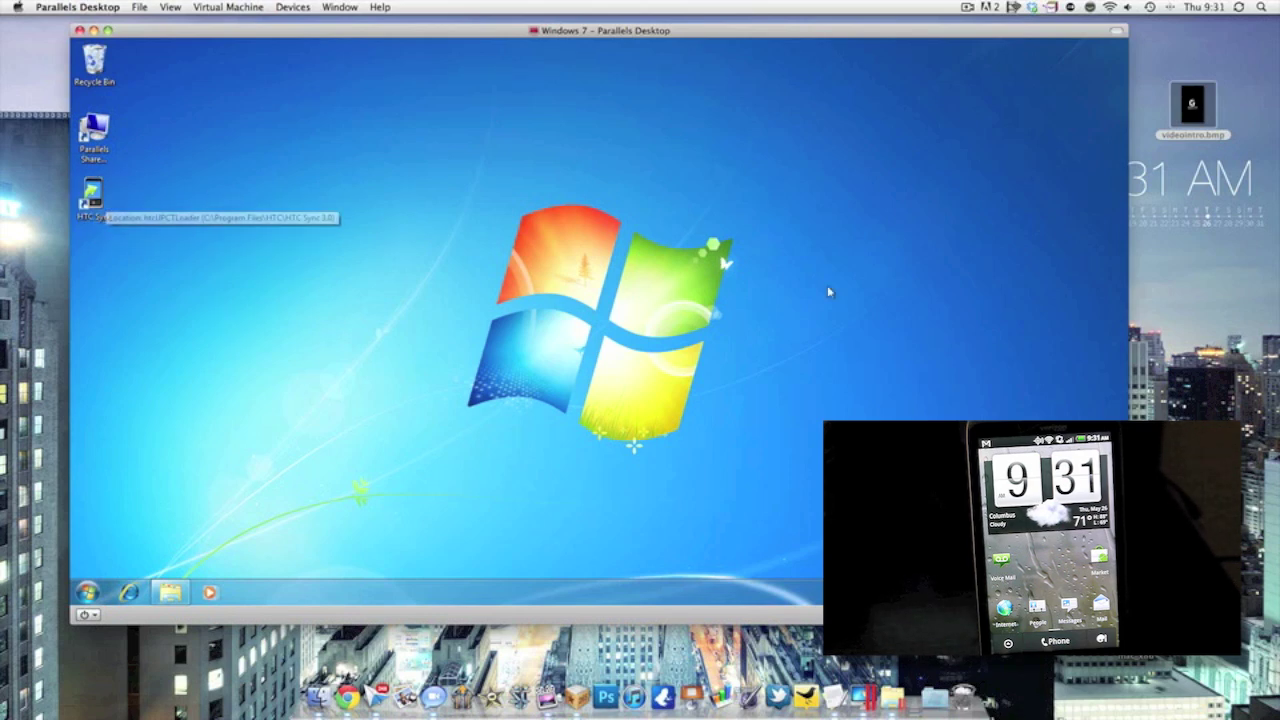
pyautogui.moveTo(796, 84)
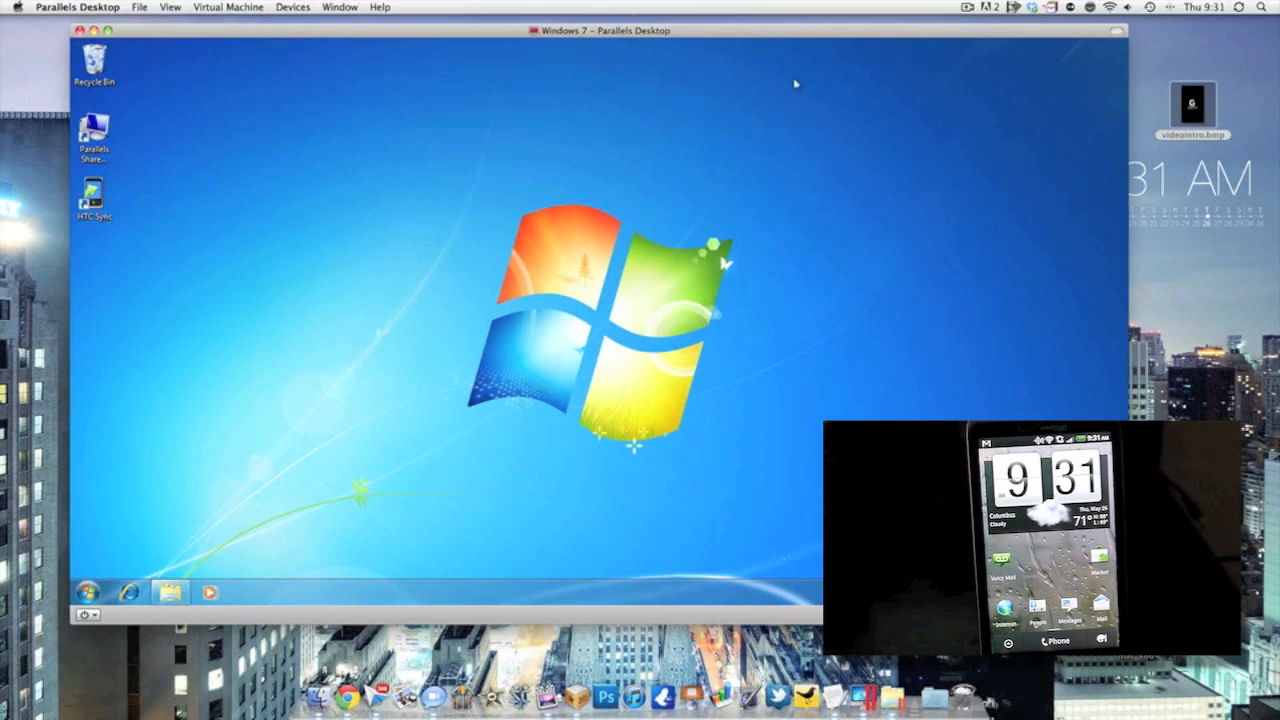
pyautogui.moveTo(540, 62)
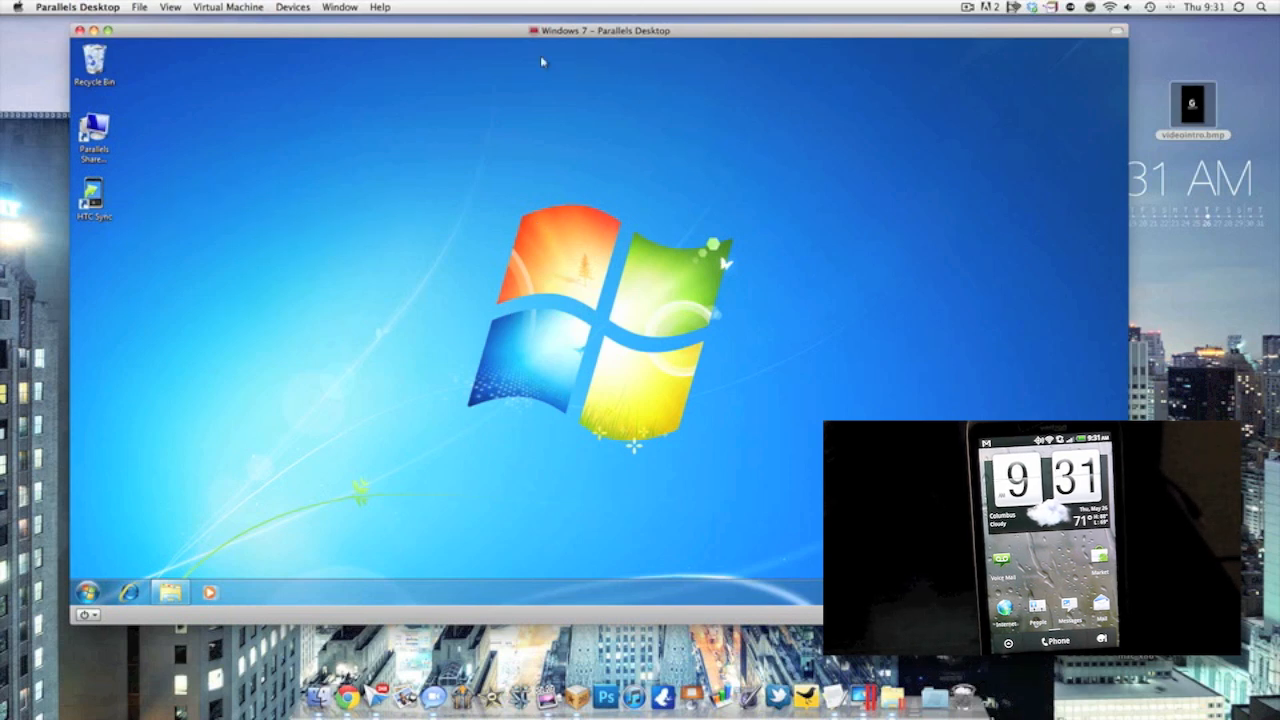
pyautogui.moveTo(690, 326)
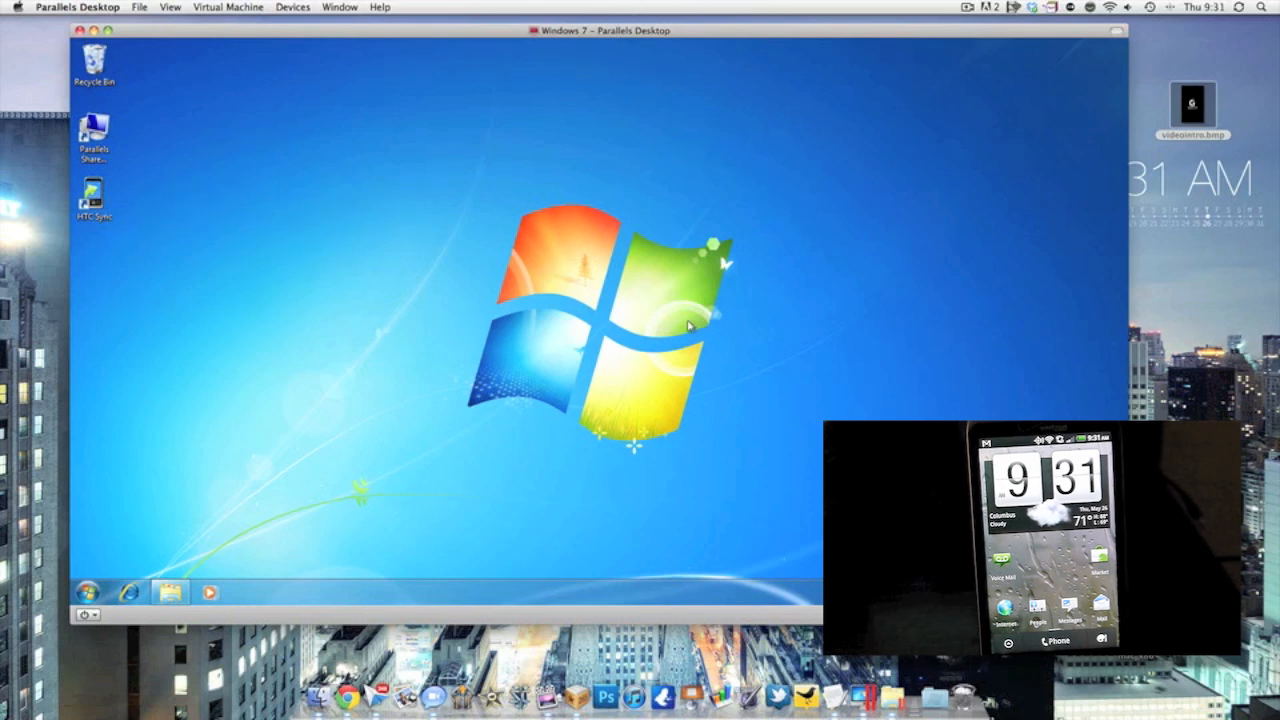
pyautogui.moveTo(764, 418)
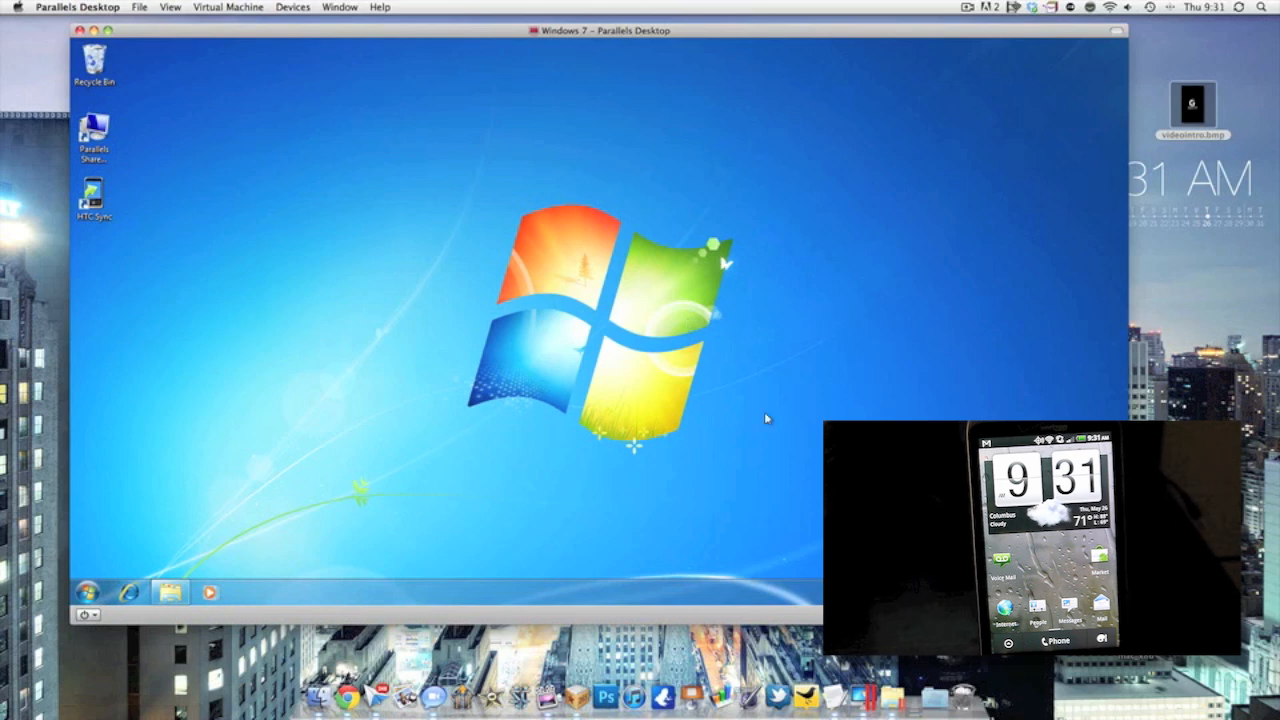
pyautogui.moveTo(616, 510)
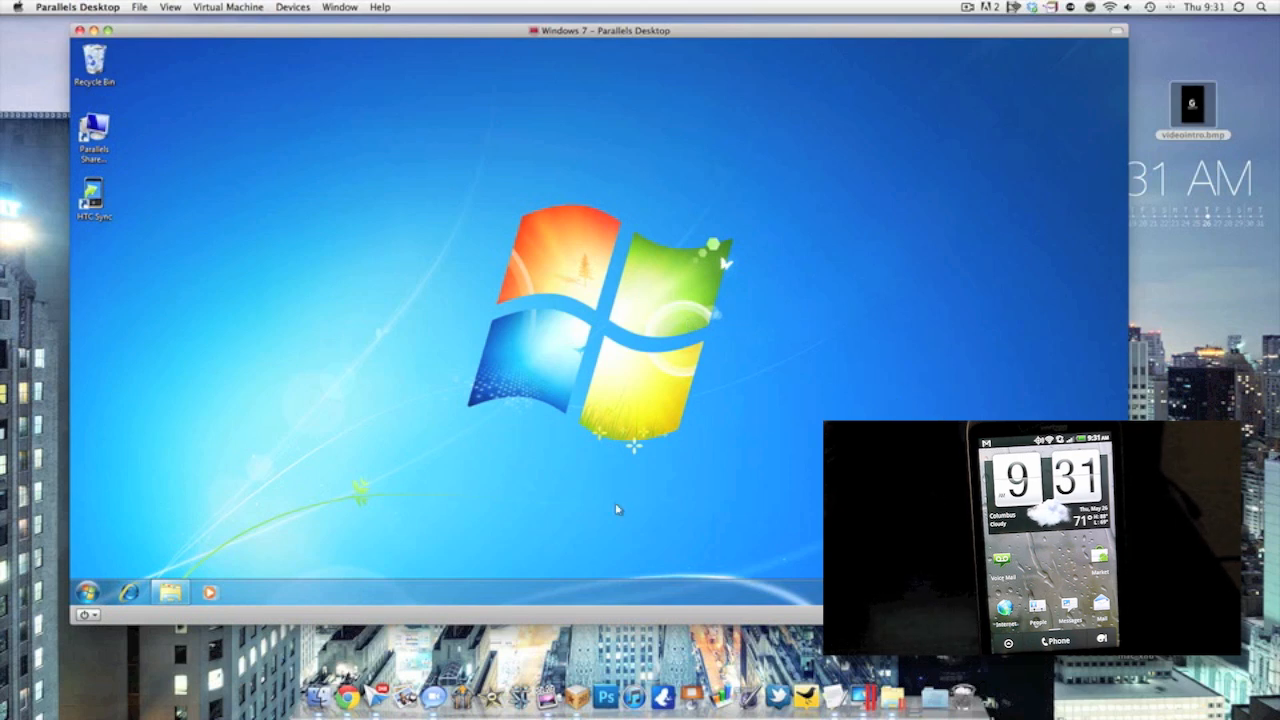
pyautogui.moveTo(230, 578)
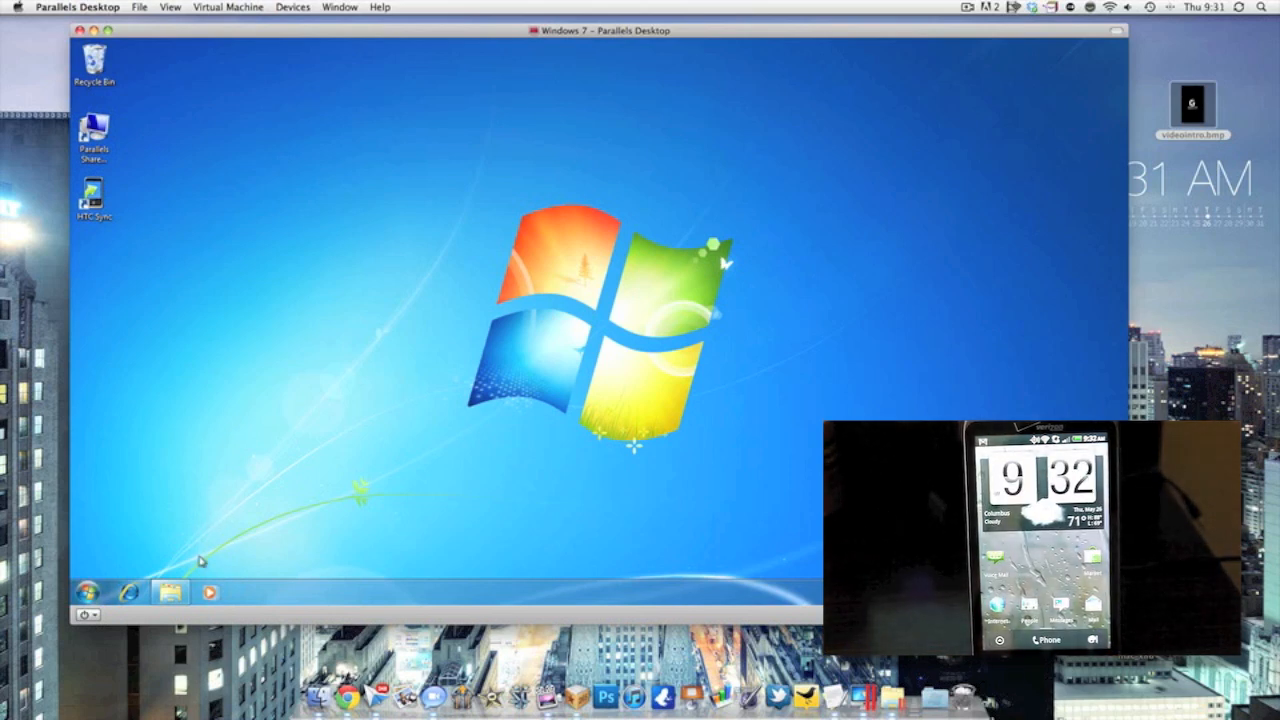
# Browse from Downloads into Splash Screen Creator v0.03, peek inside Junk and return.
pyautogui.click(170, 592)
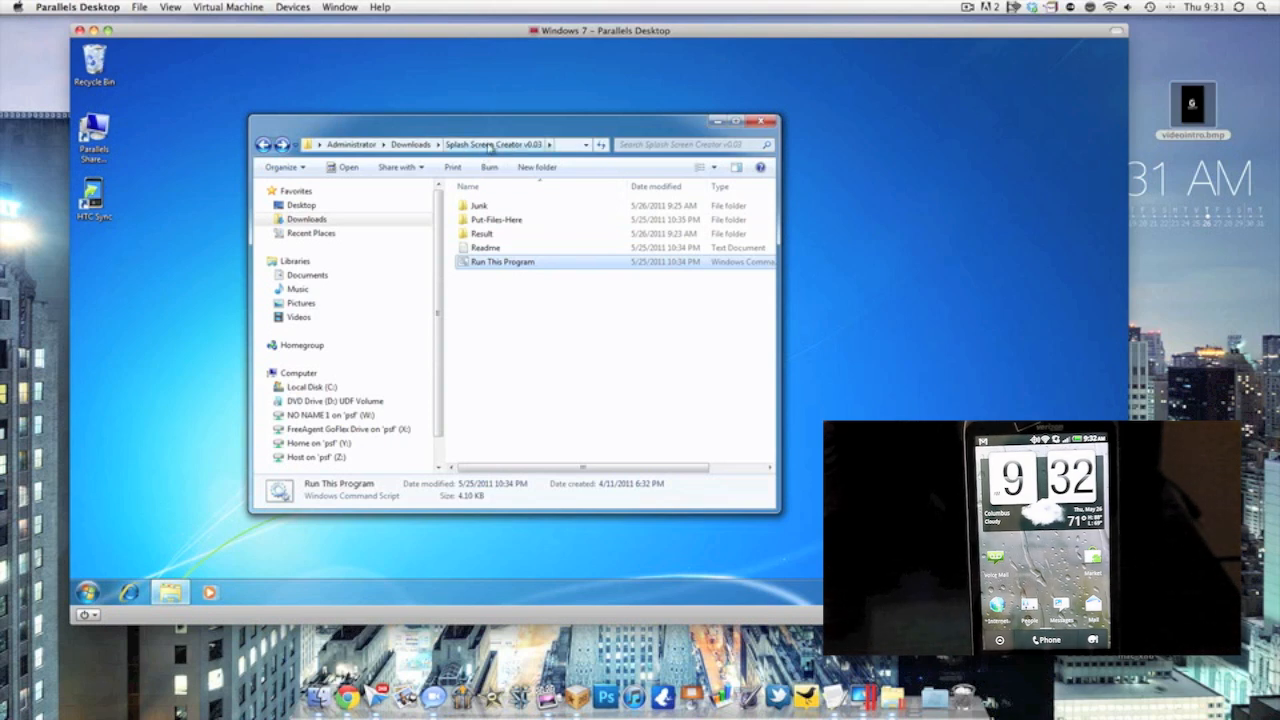
pyautogui.click(410, 144)
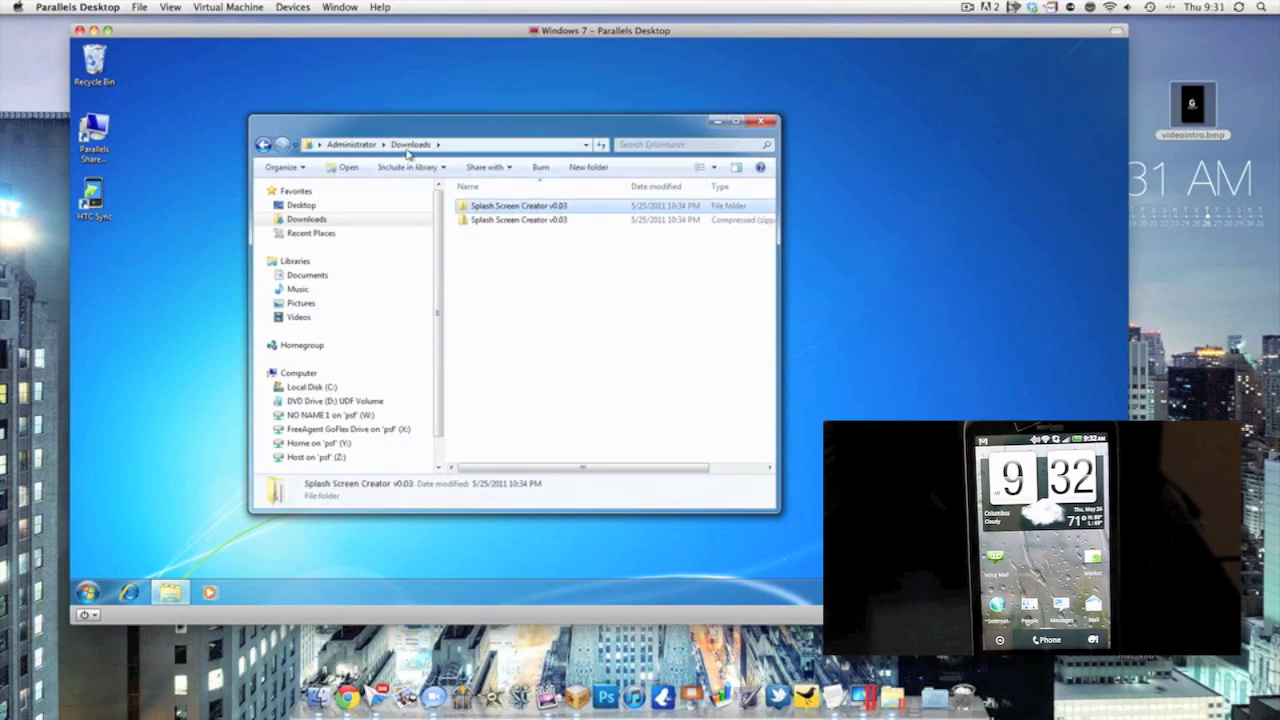
pyautogui.click(518, 204)
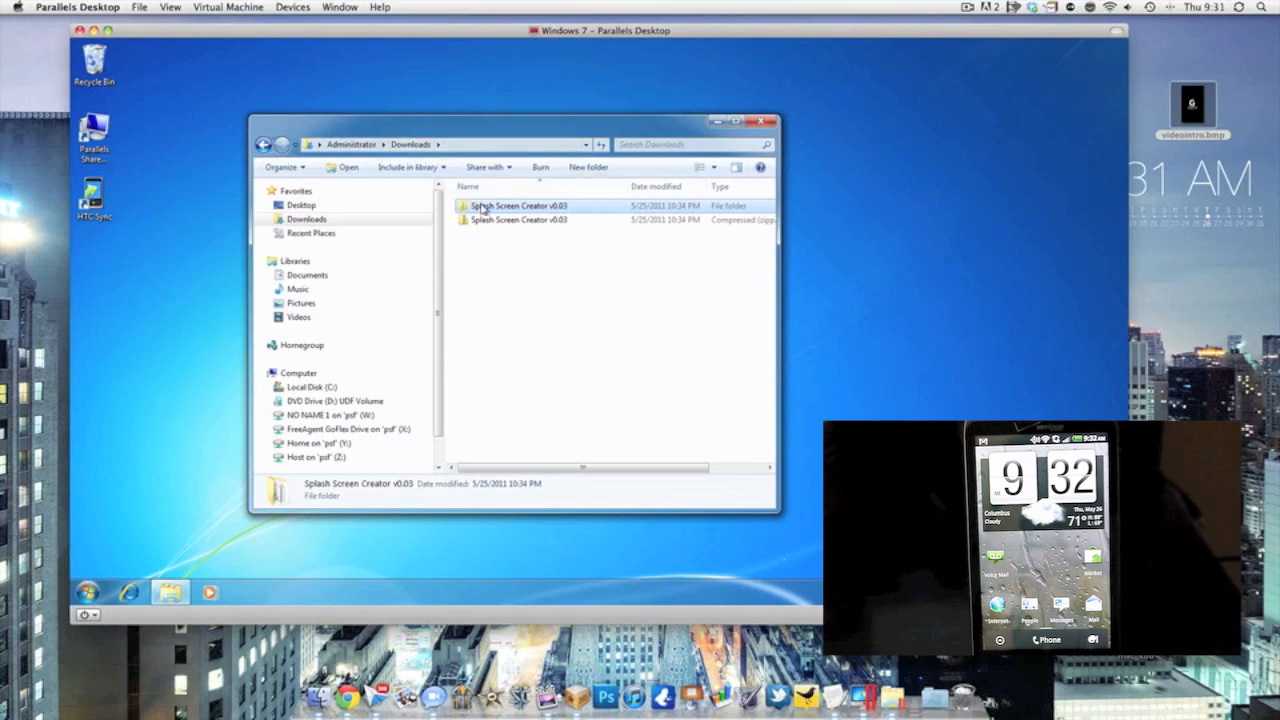
pyautogui.doubleClick(518, 204)
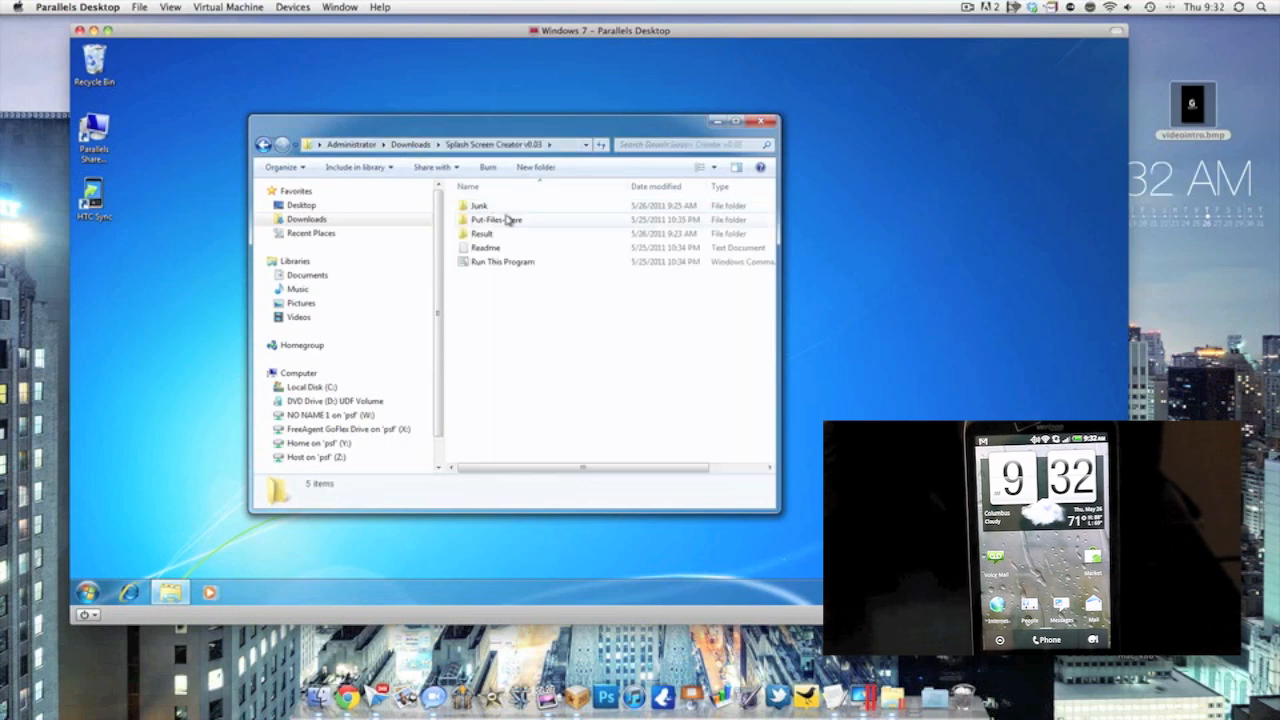
pyautogui.doubleClick(480, 204)
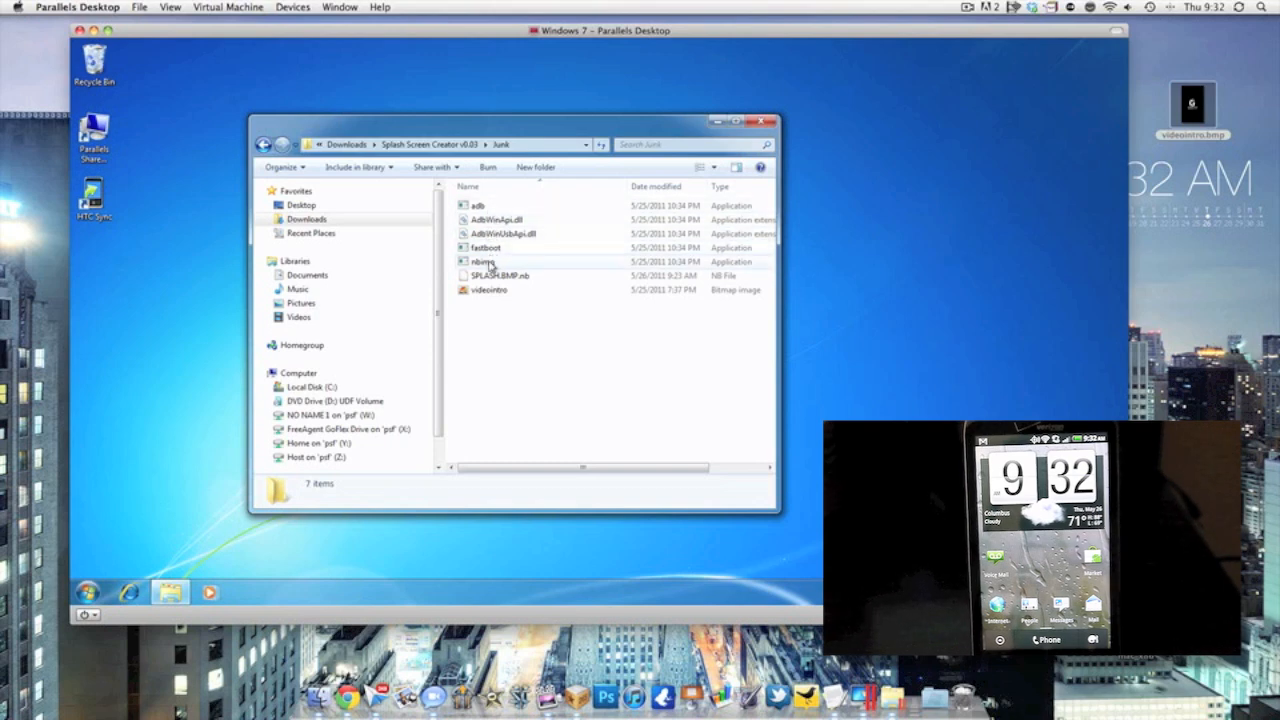
pyautogui.click(264, 144)
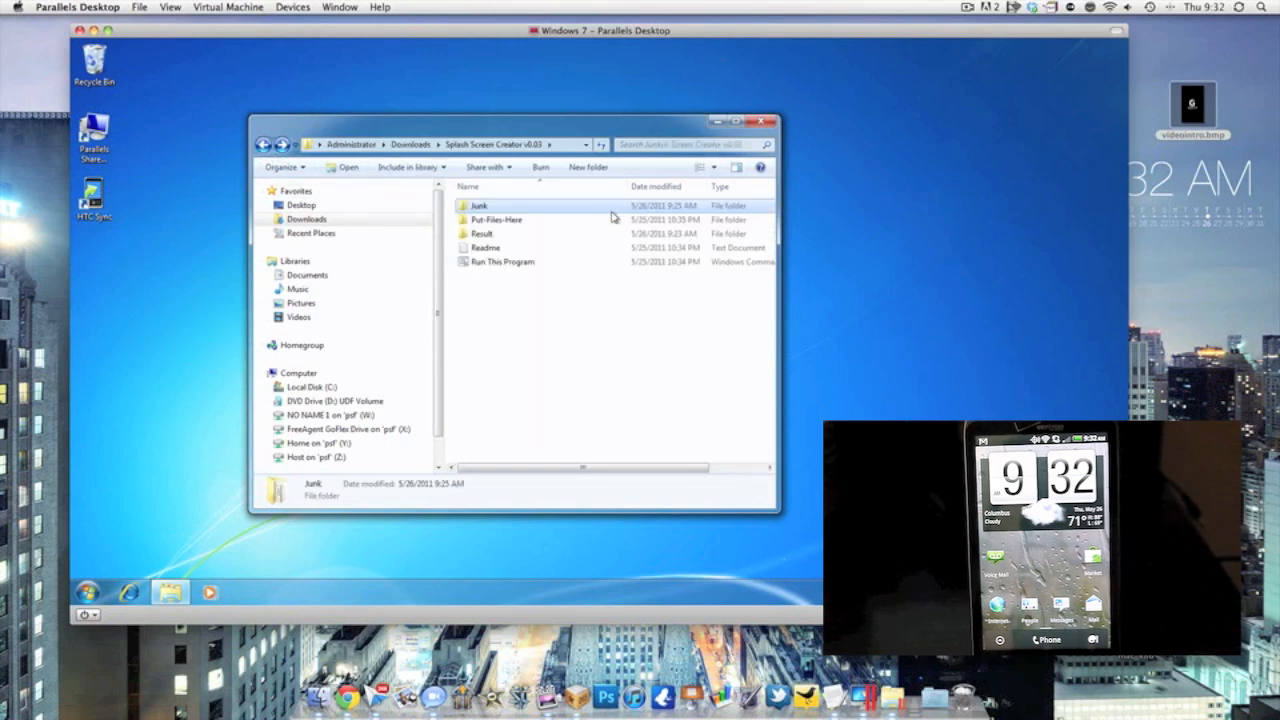
pyautogui.moveTo(502, 236)
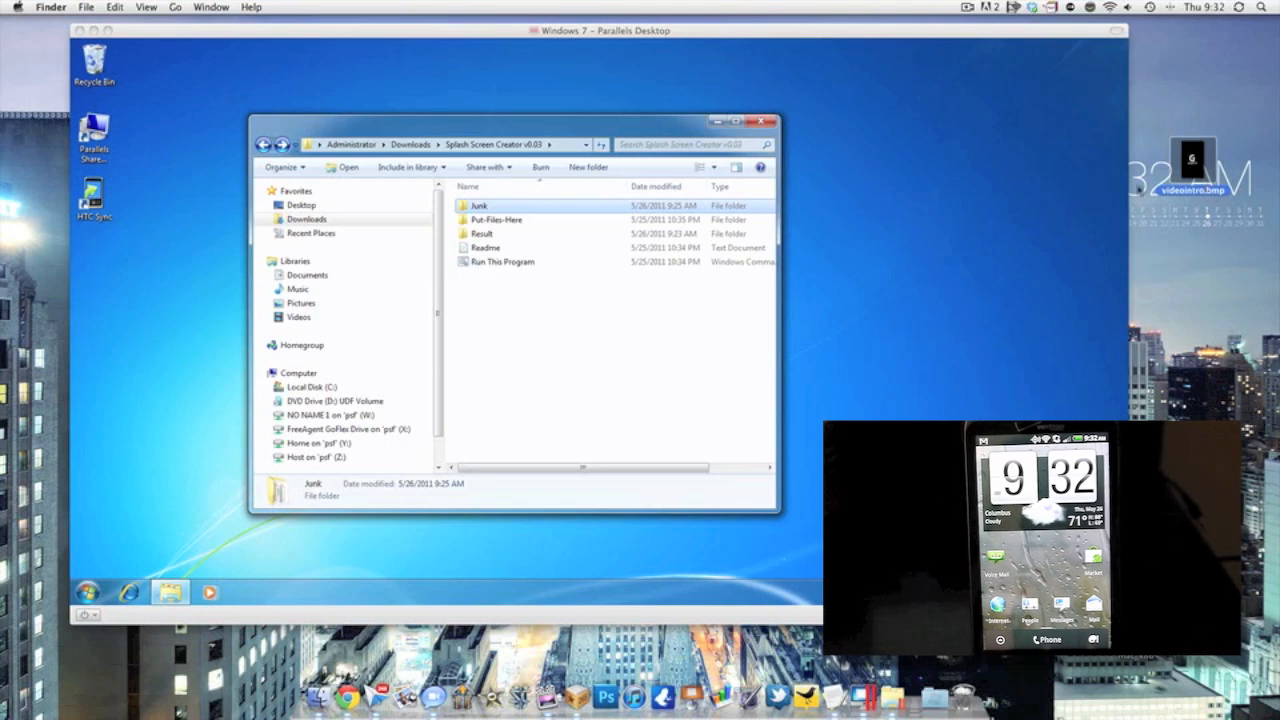
# Check the SPLASH image inside Put-Files-Here and return to the Creator folder.
pyautogui.click(496, 218)
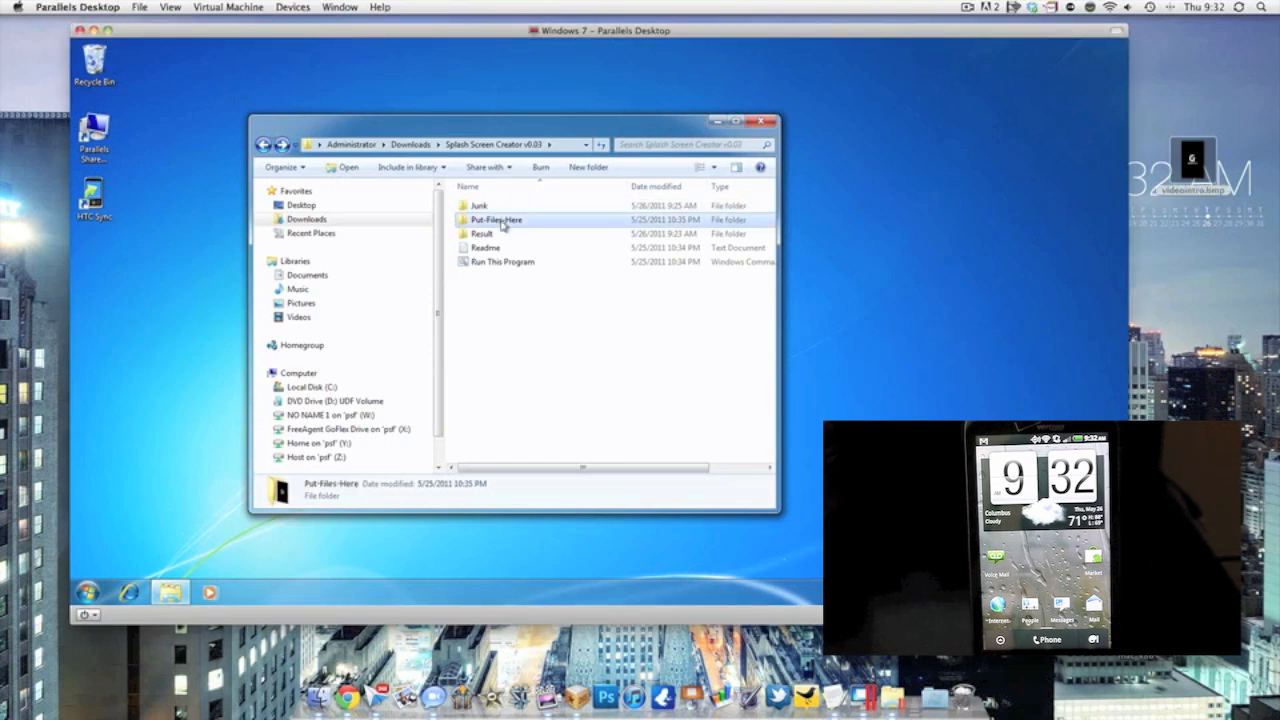
pyautogui.doubleClick(496, 218)
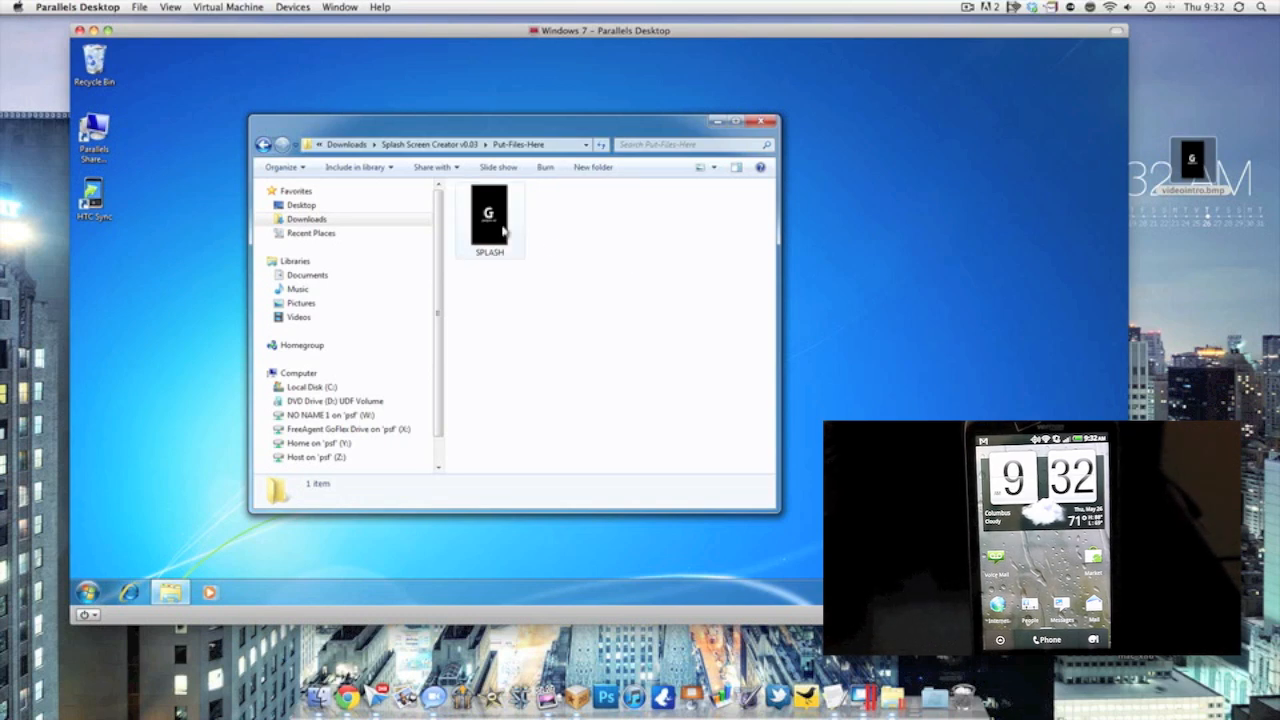
pyautogui.click(264, 144)
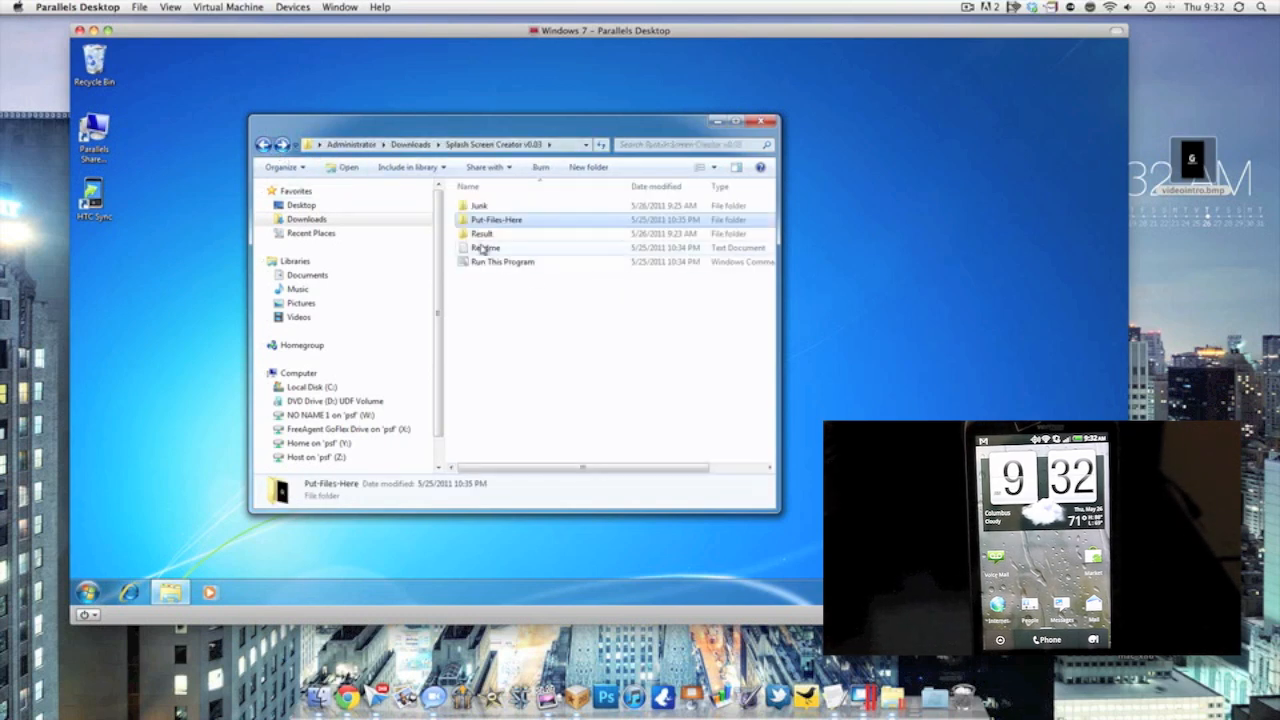
# Launch Run This Program and allow the unverified script in the security warning.
pyautogui.doubleClick(504, 260)
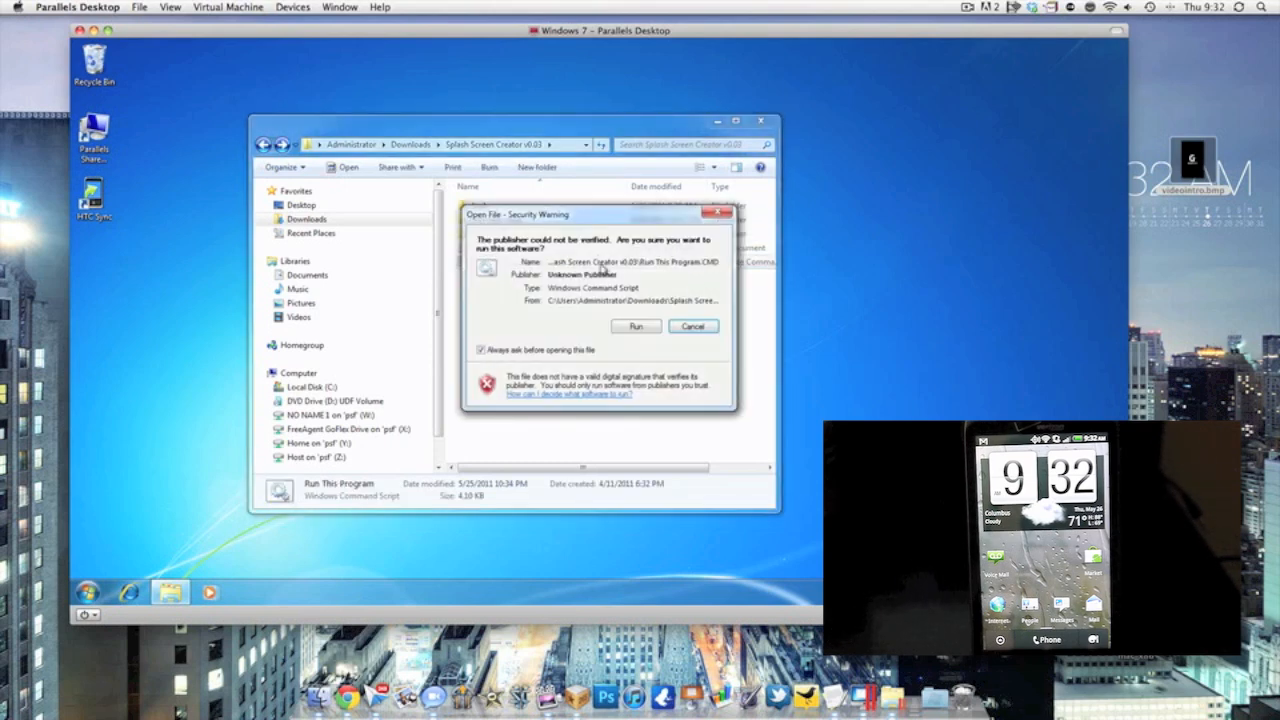
pyautogui.click(636, 326)
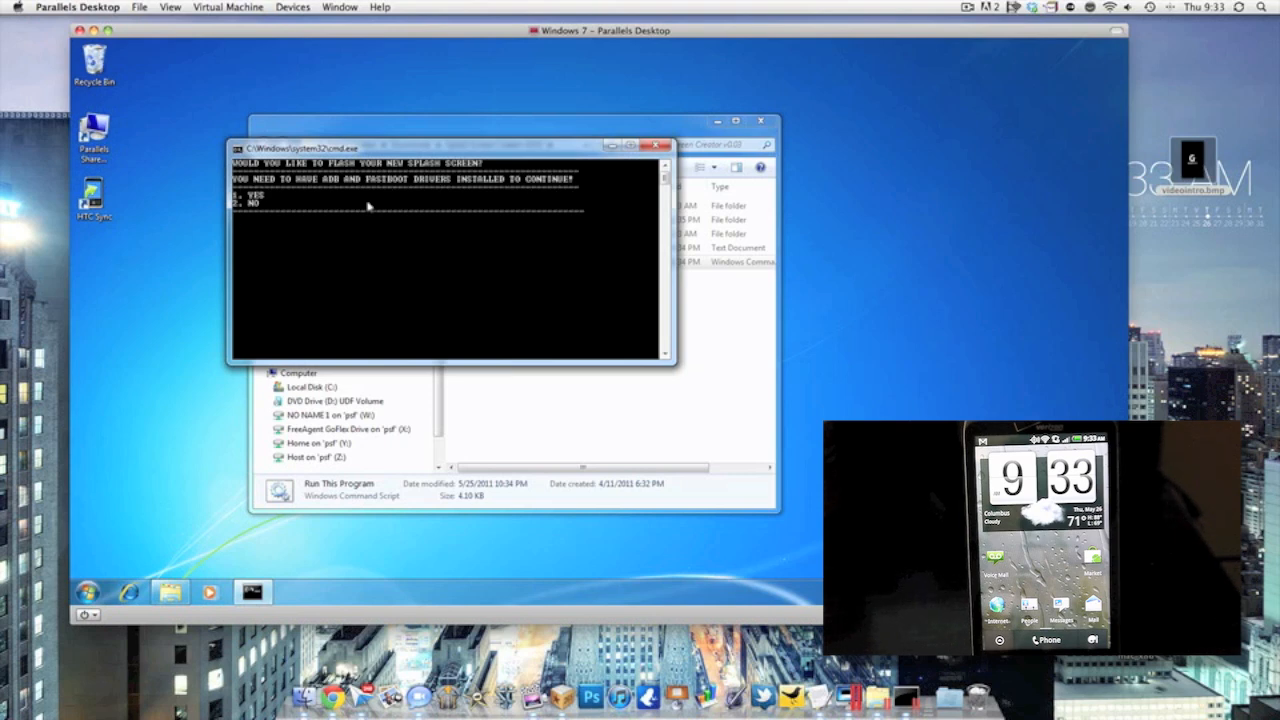
pyautogui.moveTo(184, 548)
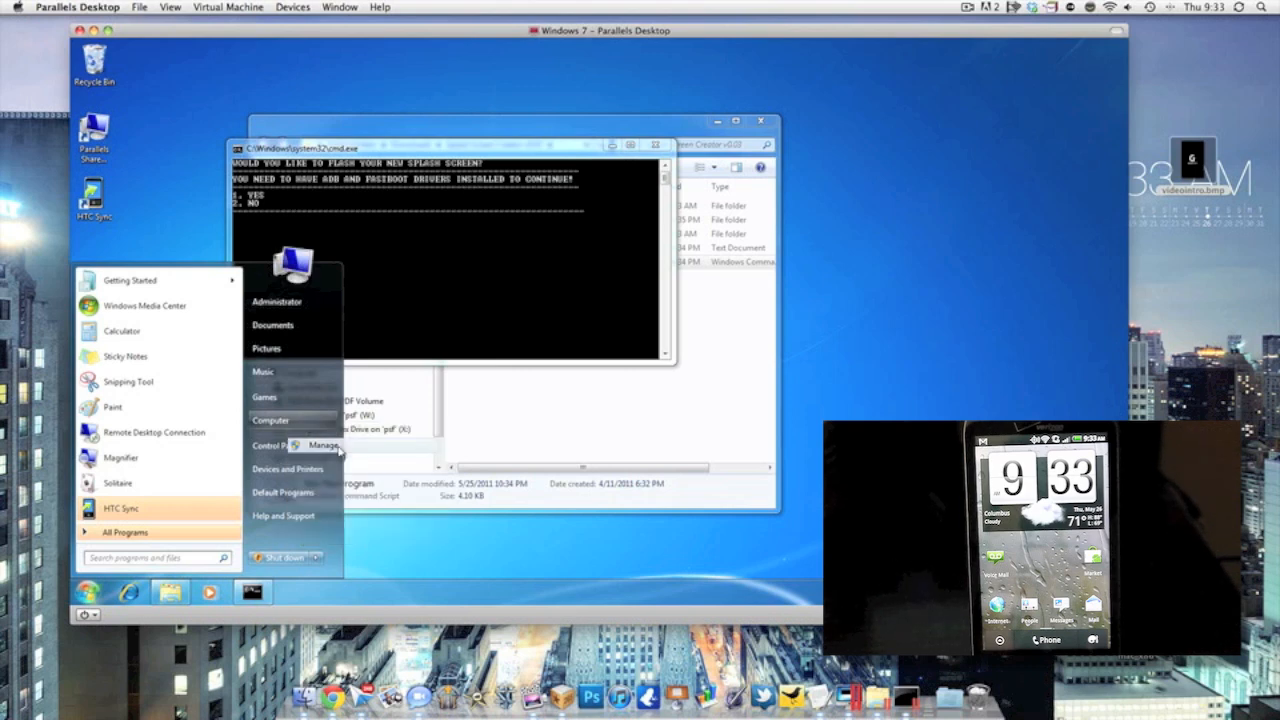
pyautogui.moveTo(276, 444)
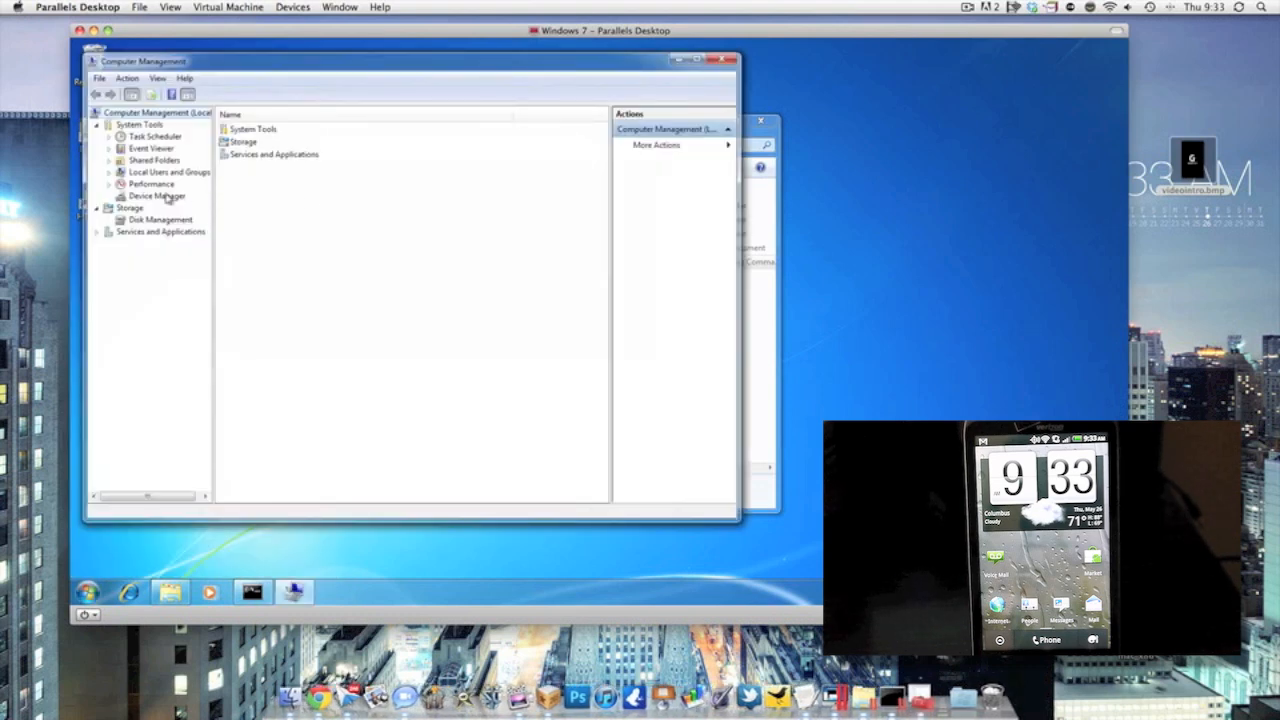
pyautogui.click(156, 196)
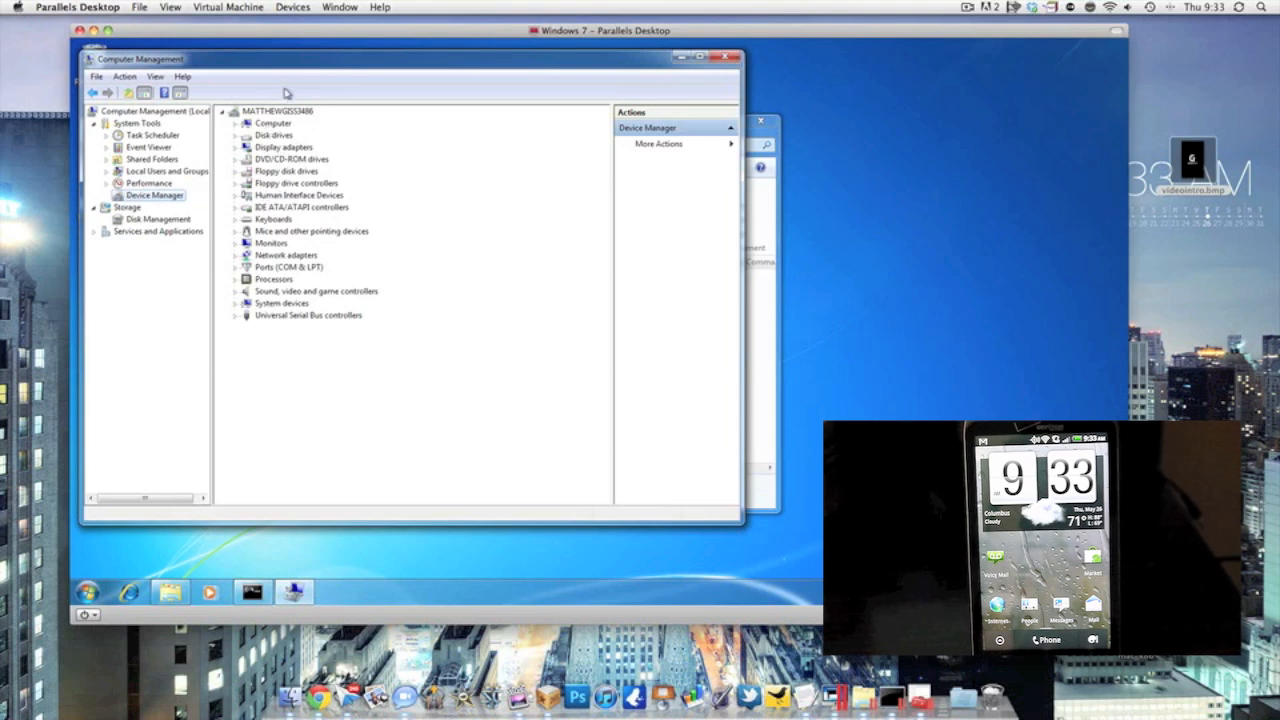
pyautogui.rightClick(300, 206)
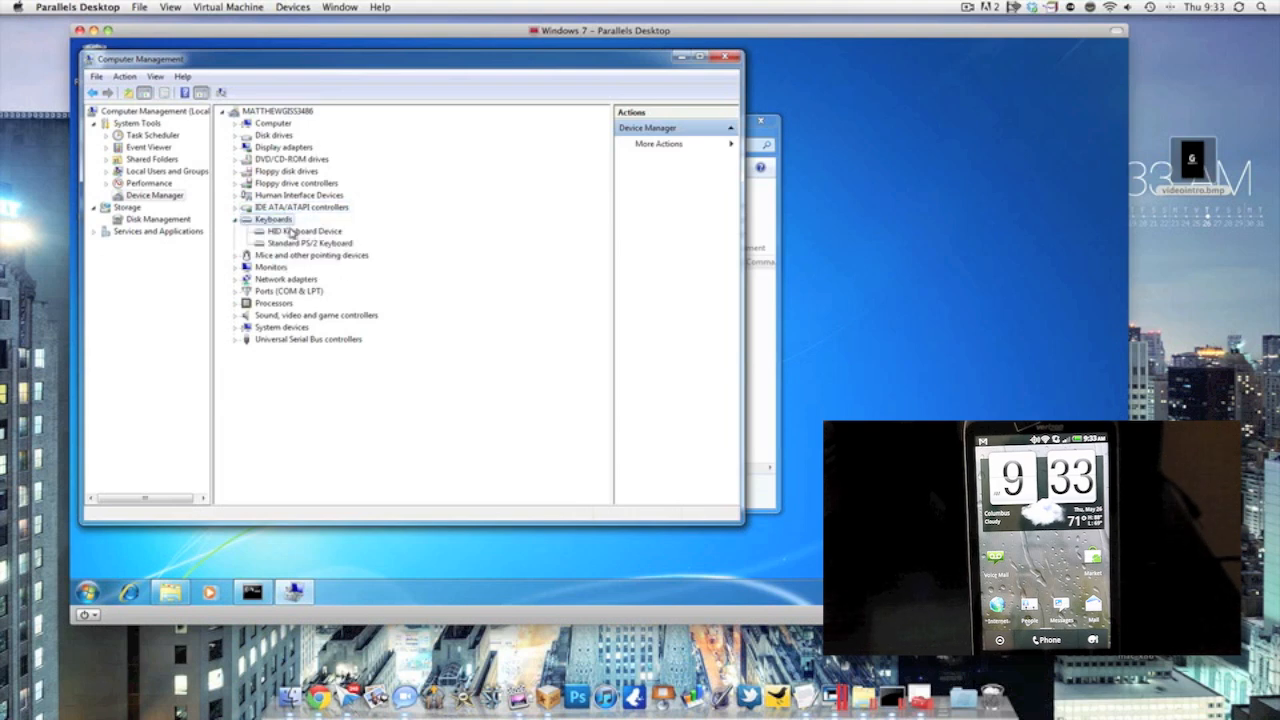
pyautogui.moveTo(318, 248)
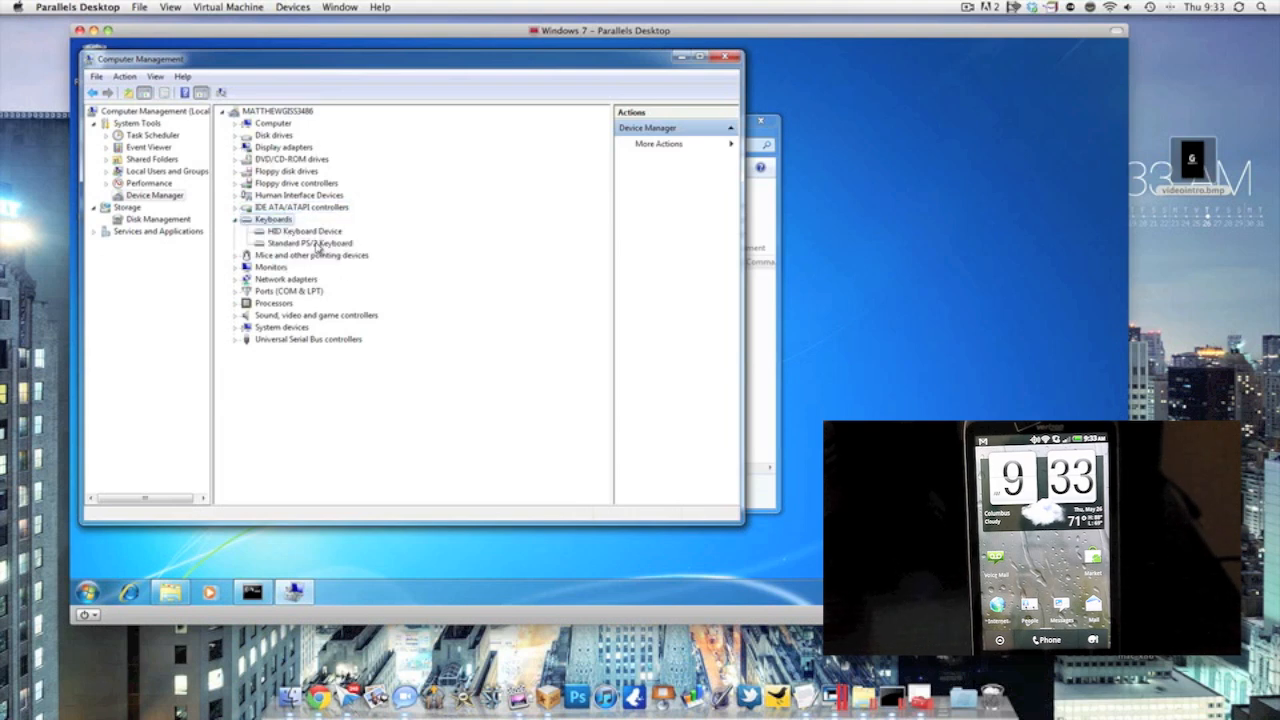
pyautogui.click(236, 340)
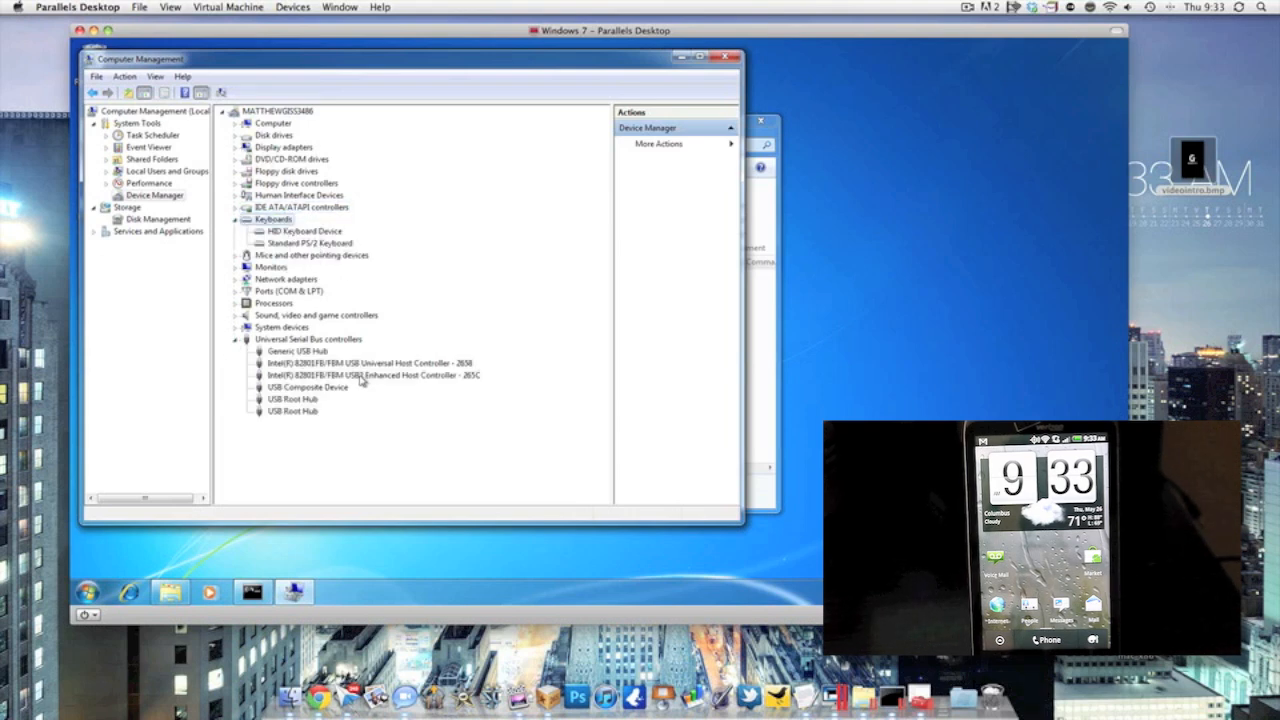
pyautogui.rightClick(308, 388)
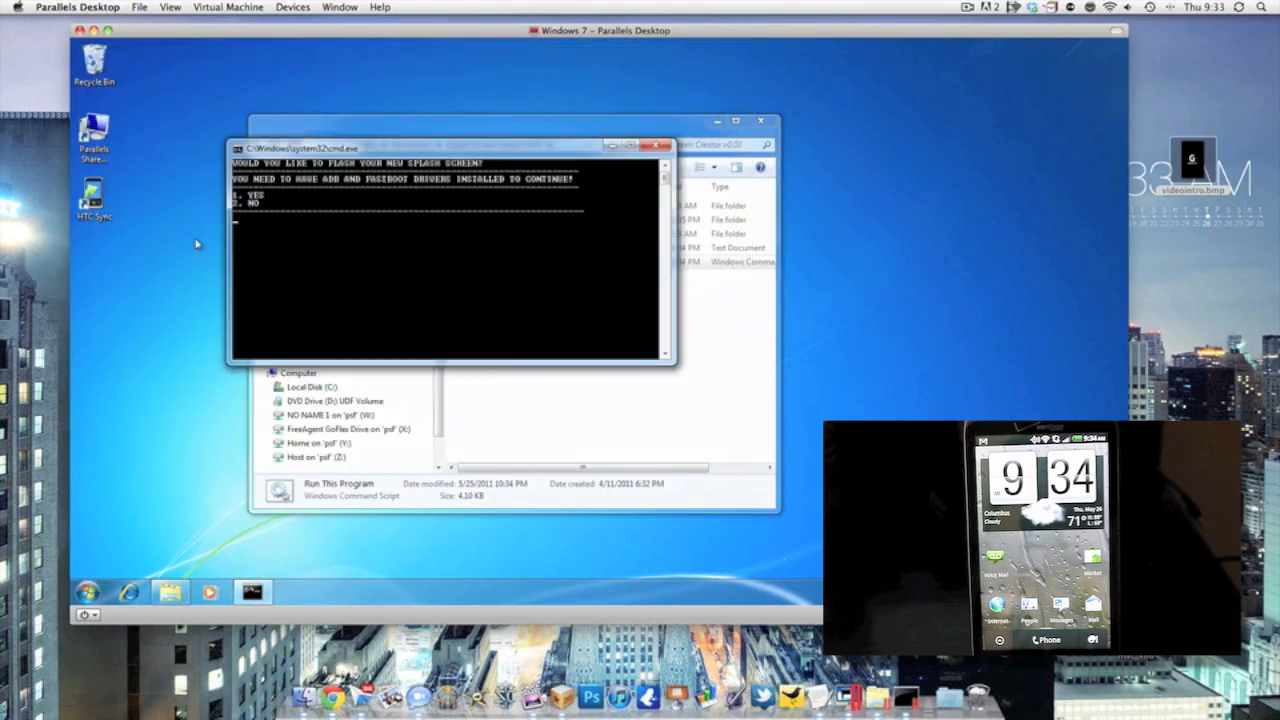
pyautogui.moveTo(332, 238)
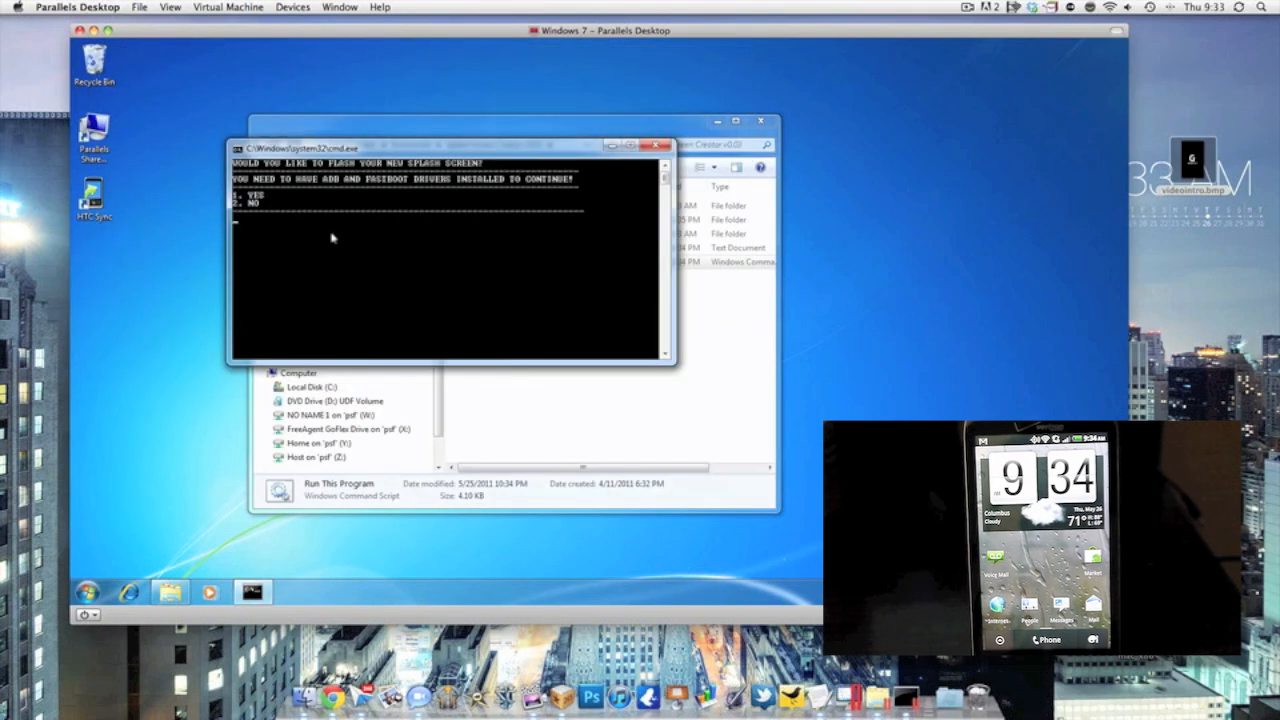